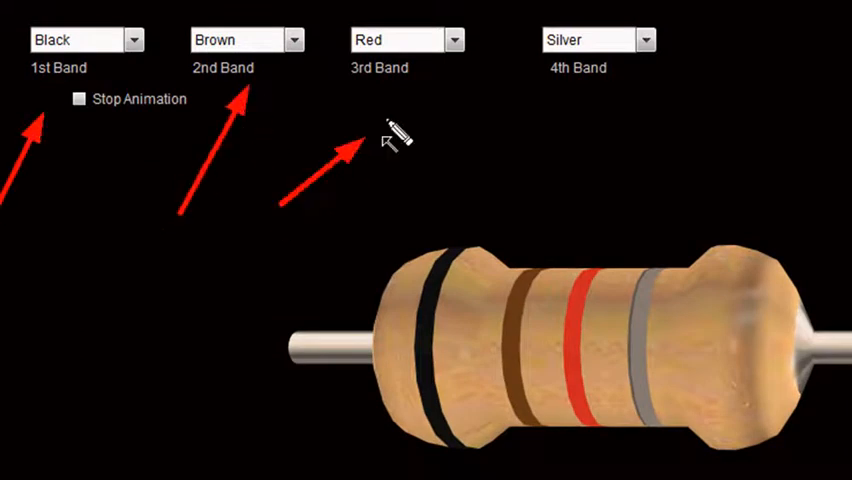
mouse_move(410, 110)
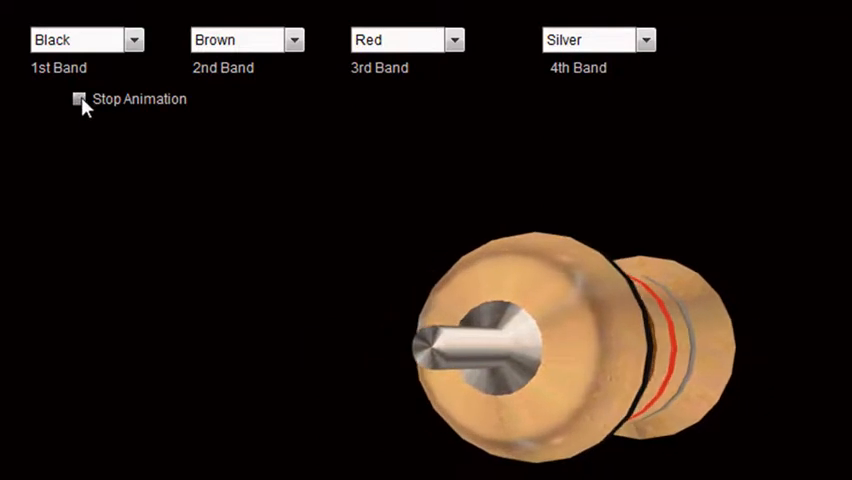
mouse_move(278, 320)
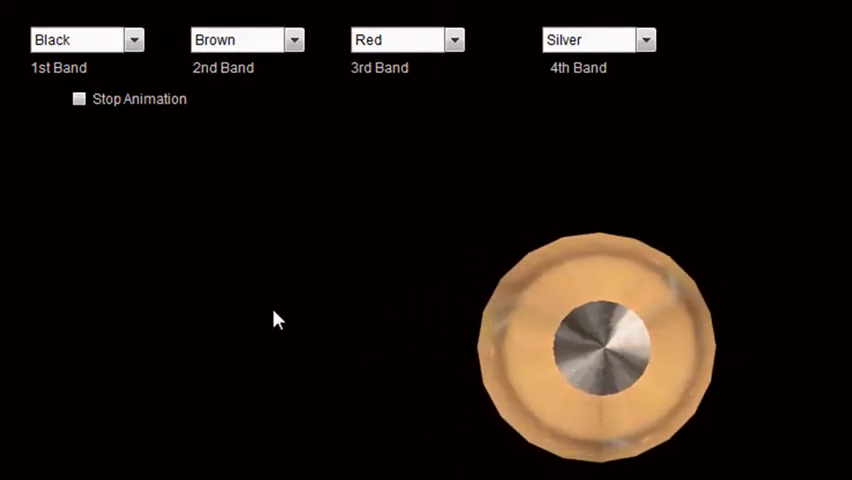
Step: Keep Black as the first band and stop the resistor's spinning animation
left_click(134, 39)
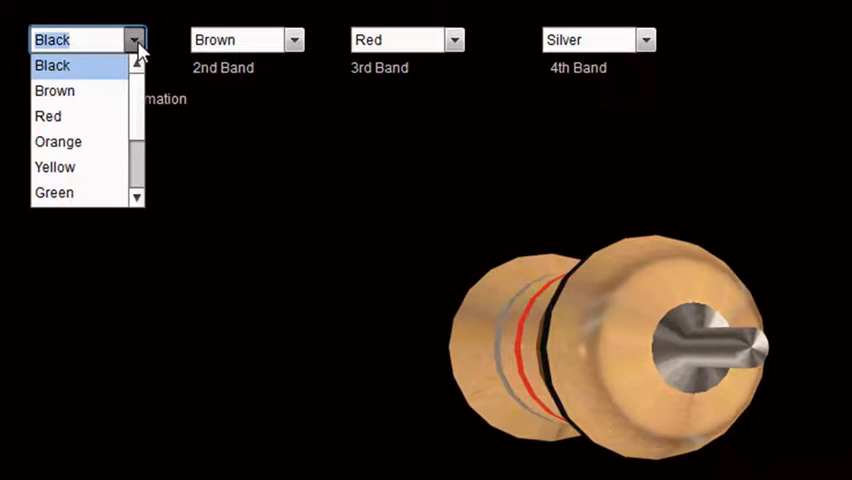
left_click(52, 65)
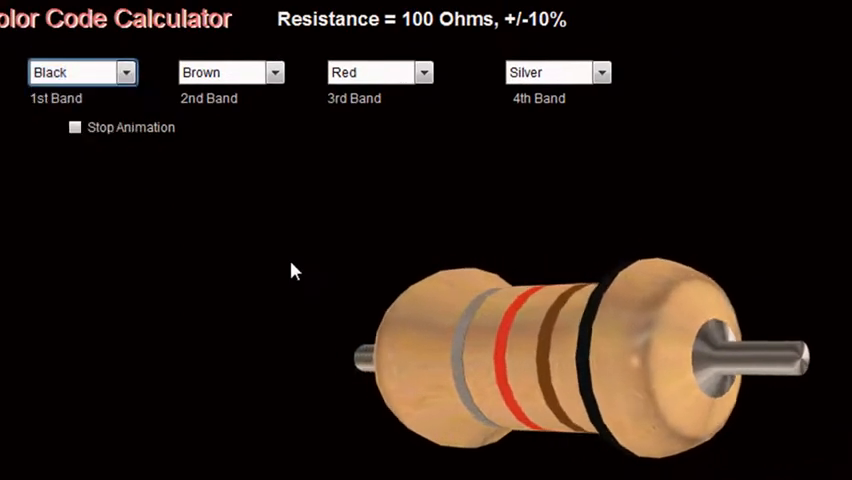
left_click(74, 127)
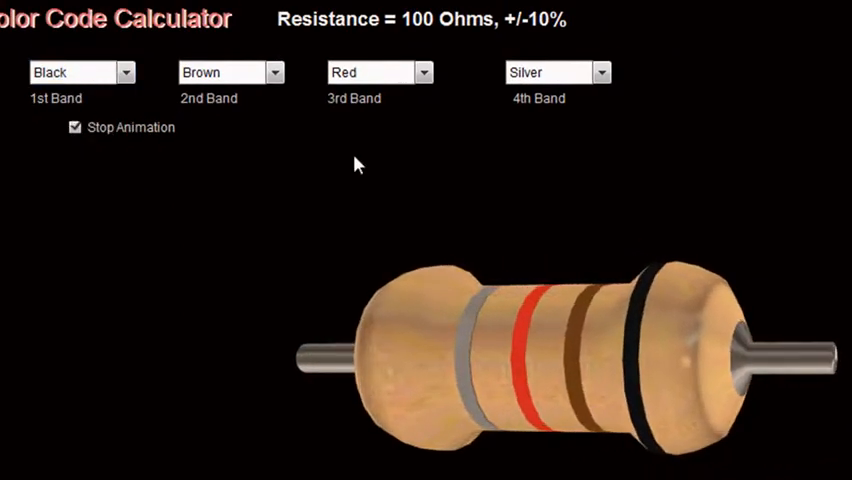
left_click(74, 127)
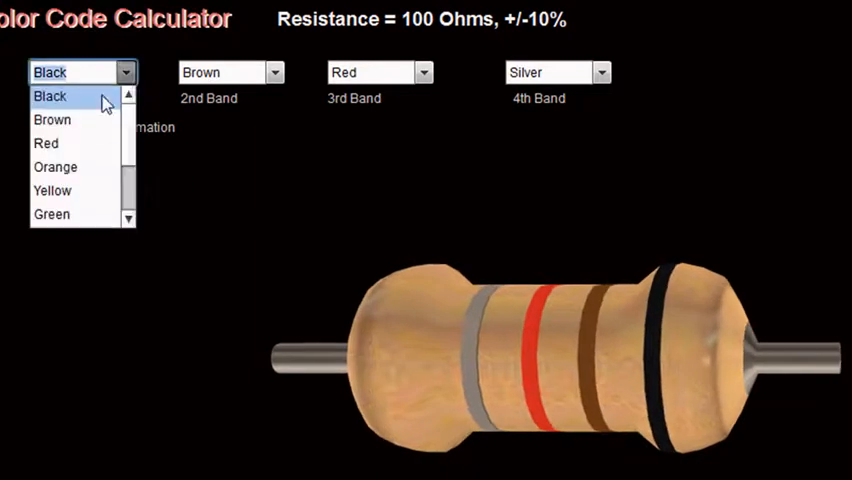
Step: Set the 1st band to Brown and the 3rd band to Yellow, reading 110 KOhms
left_click(52, 119)
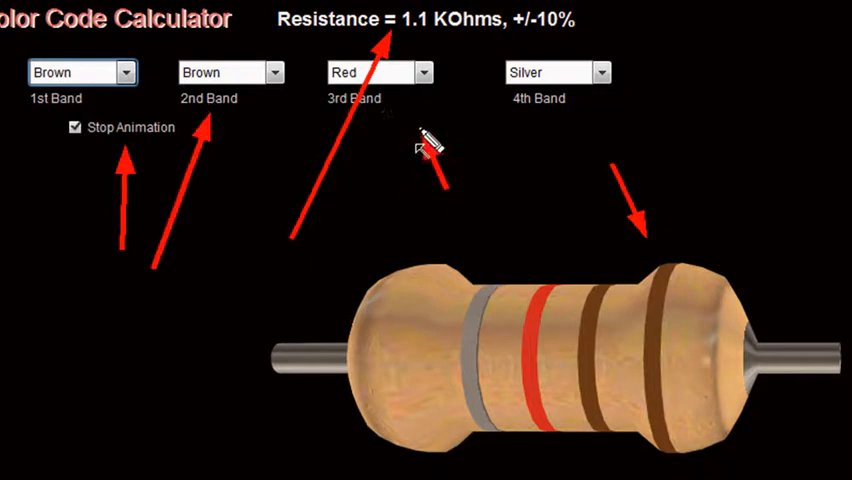
mouse_move(410, 120)
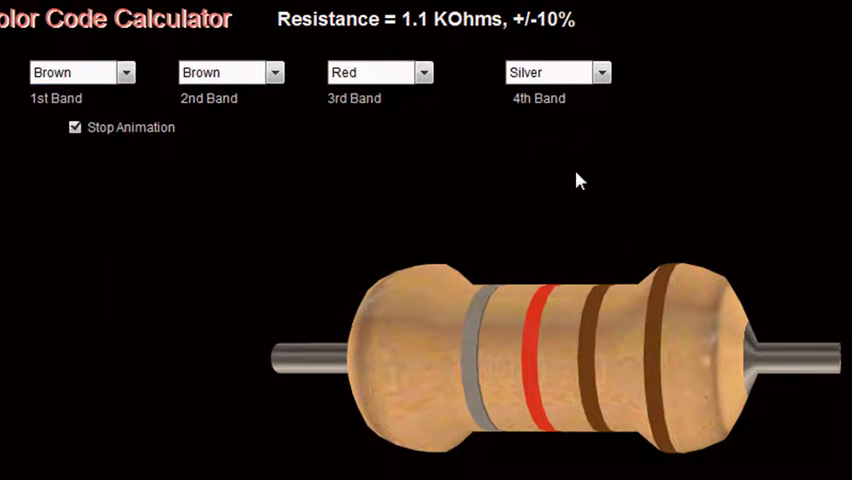
left_click(378, 71)
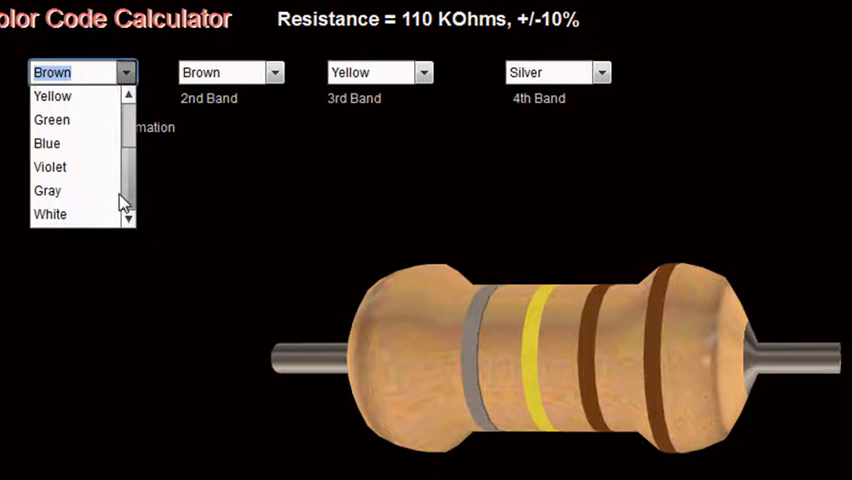
left_click(49, 167)
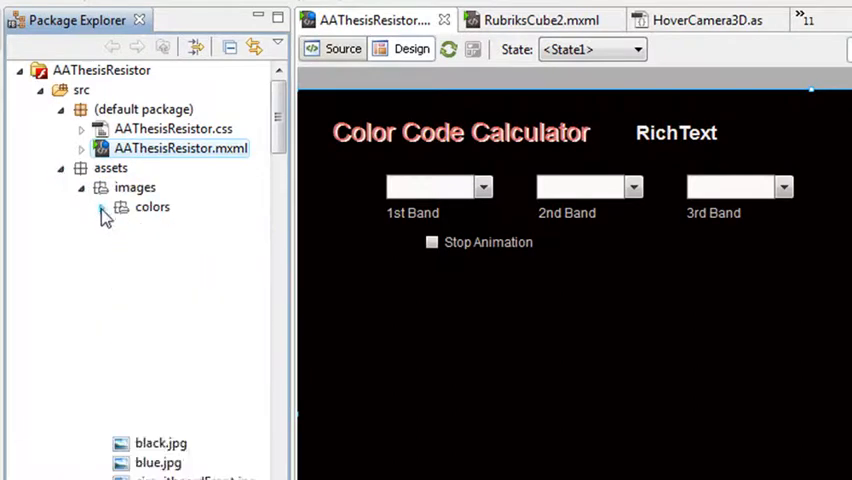
Step: Expand the colors and data folders and view AAThesisResistor.mxml in Source mode
left_click(103, 207)
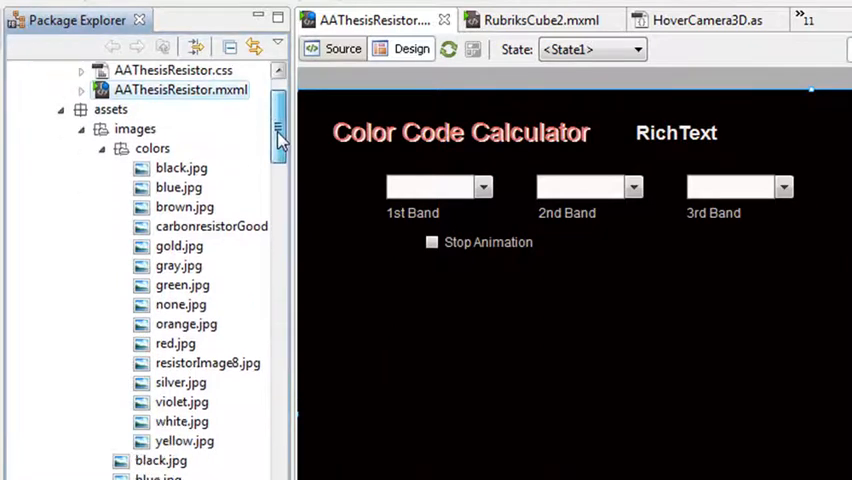
scroll("down", 3)
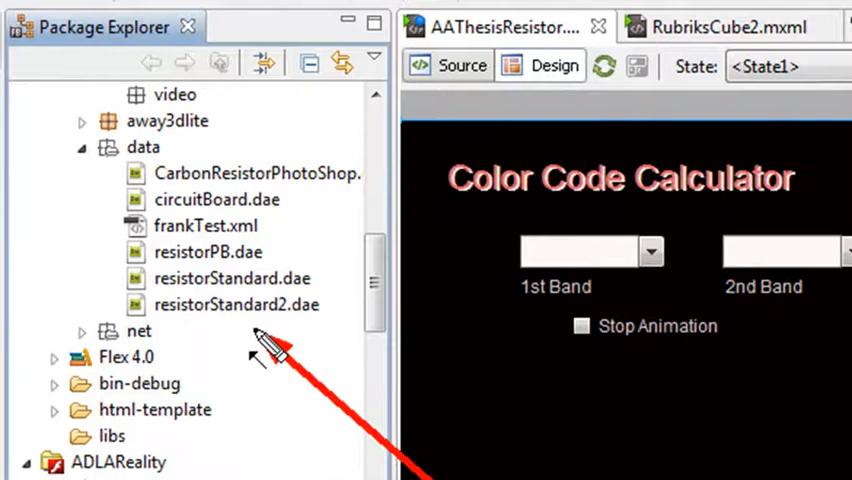
mouse_move(335, 180)
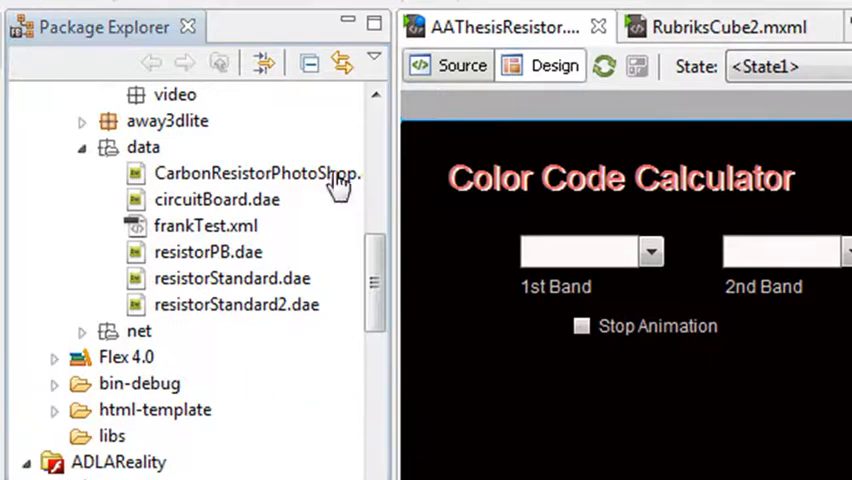
left_click(461, 65)
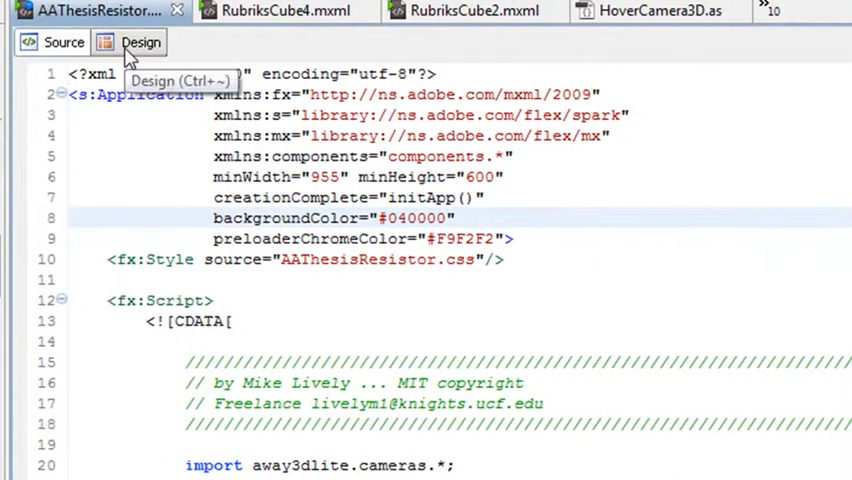
Step: View the layout in Design mode, then return to Source at calcMyOhms
left_click(140, 42)
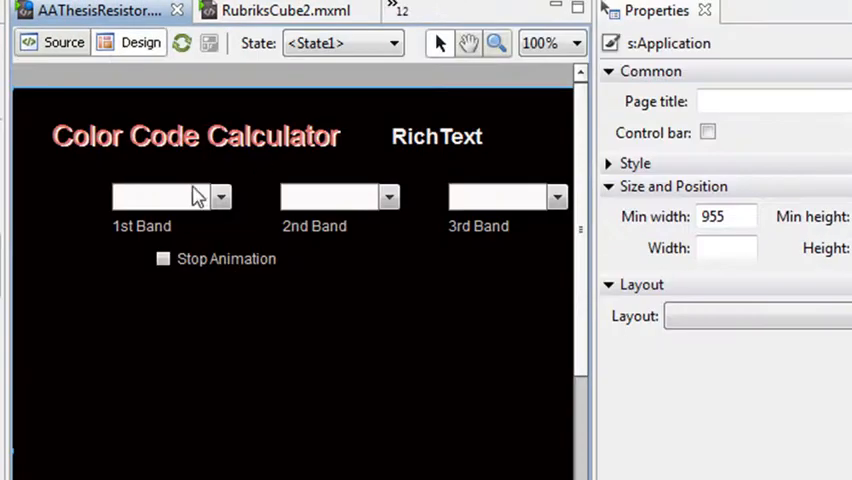
mouse_move(192, 196)
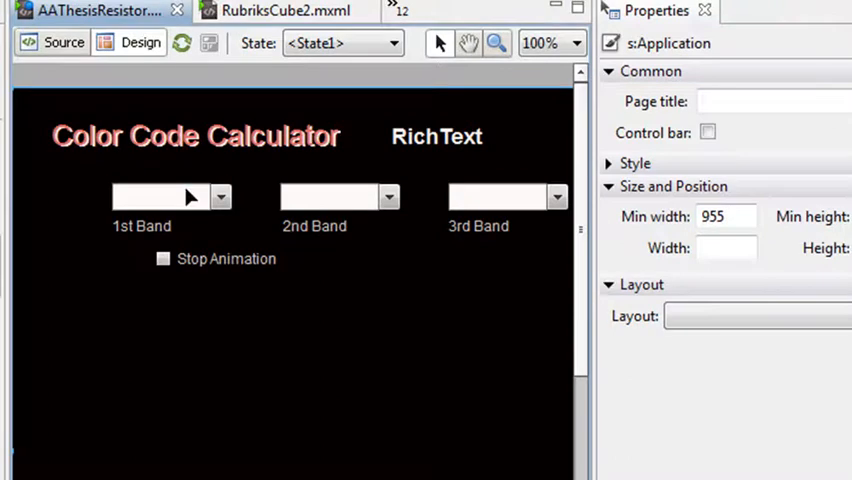
left_click(160, 196)
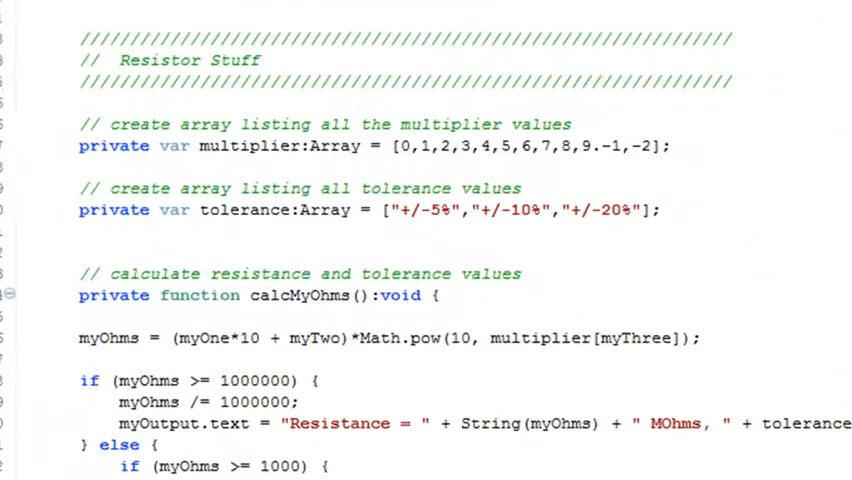
Step: Scroll through calcMyOhms and the render loop, then run the calculator app
scroll("down", 3)
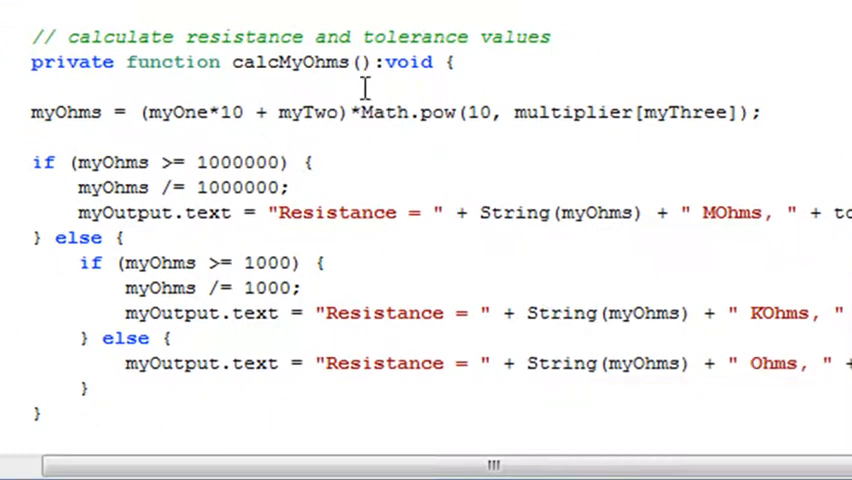
mouse_move(110, 345)
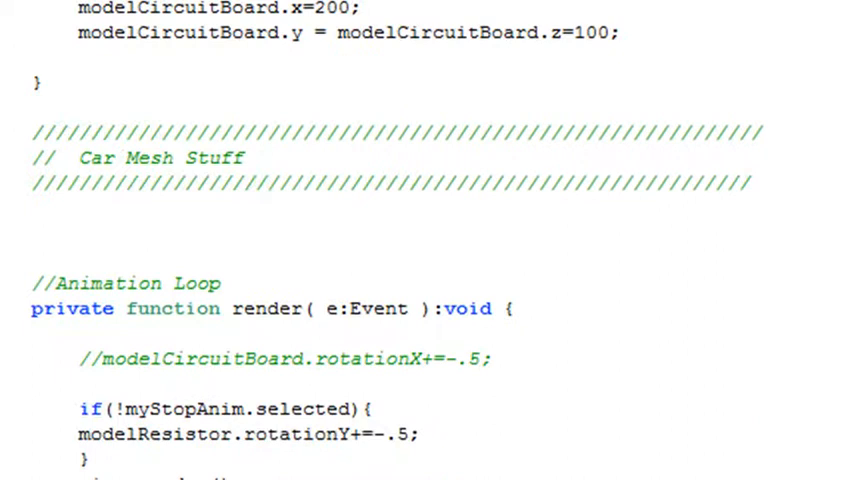
scroll("down", 3)
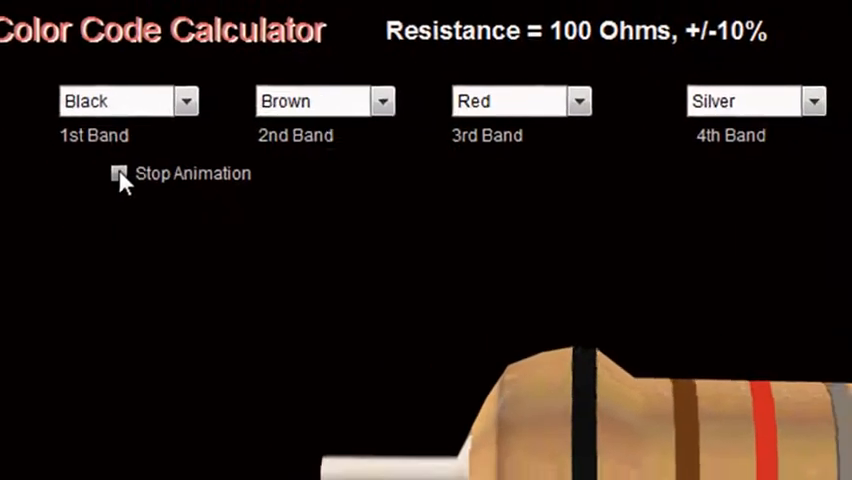
Step: Stop the animation and set the first two bands to Red and Orange
left_click(119, 173)
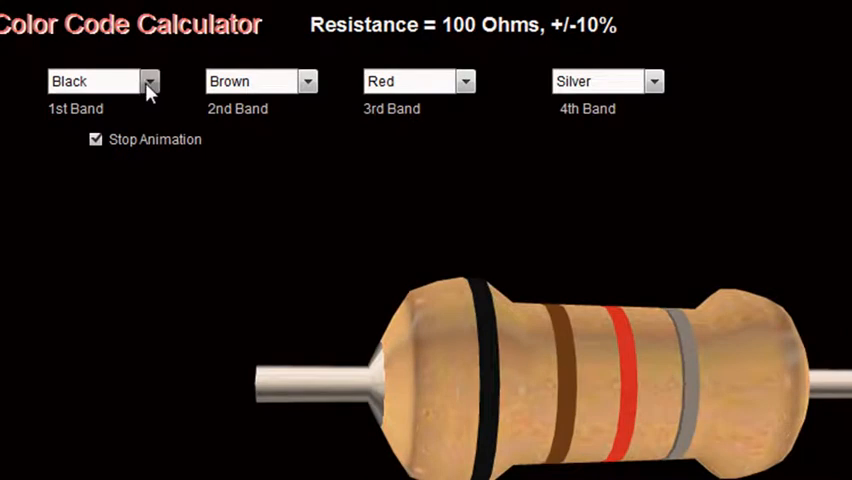
left_click(100, 81)
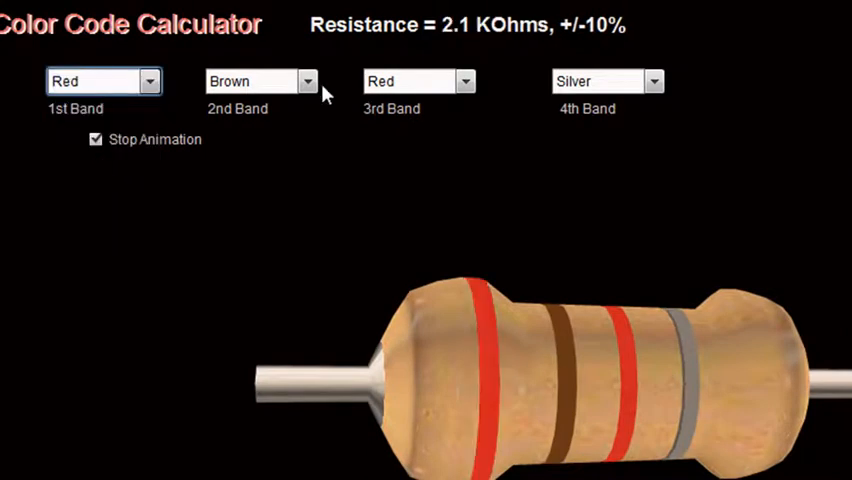
left_click(260, 81)
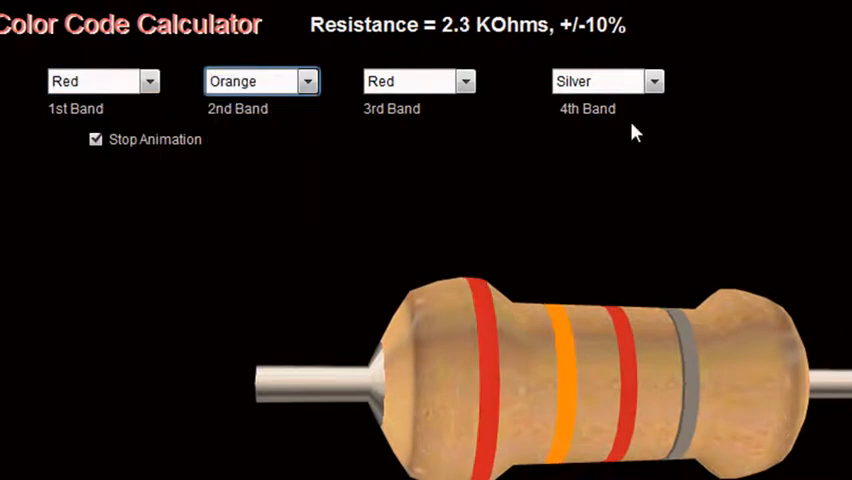
Step: Try Gold, None, then Gold again for the tolerance band, giving ±5%
left_click(605, 81)
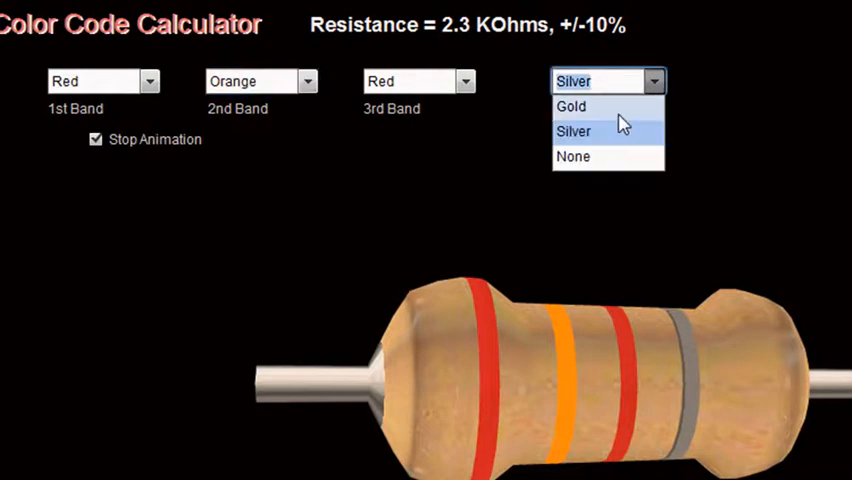
left_click(571, 106)
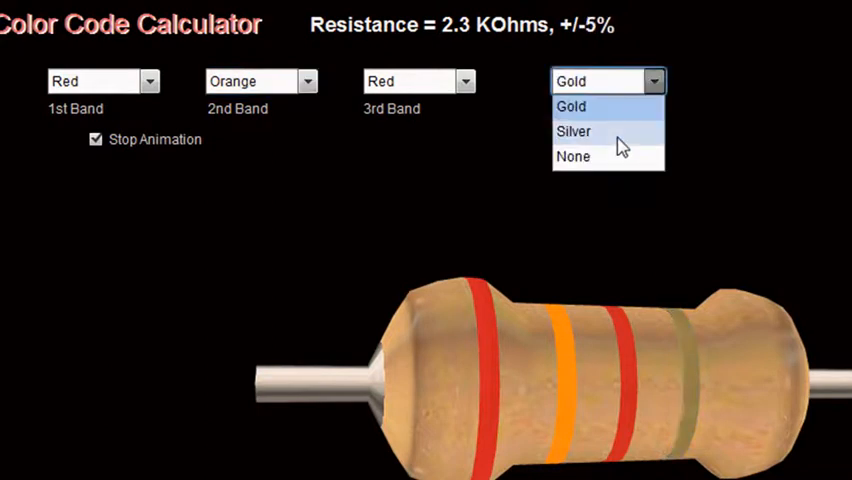
left_click(573, 156)
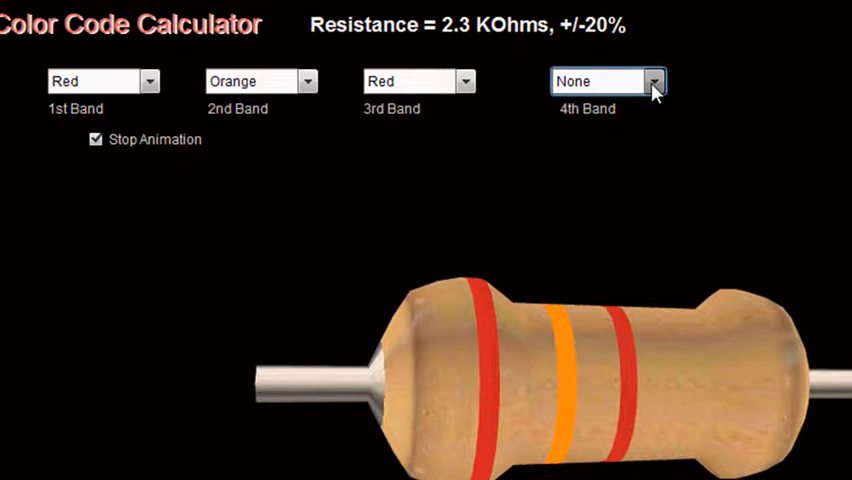
left_click(607, 81)
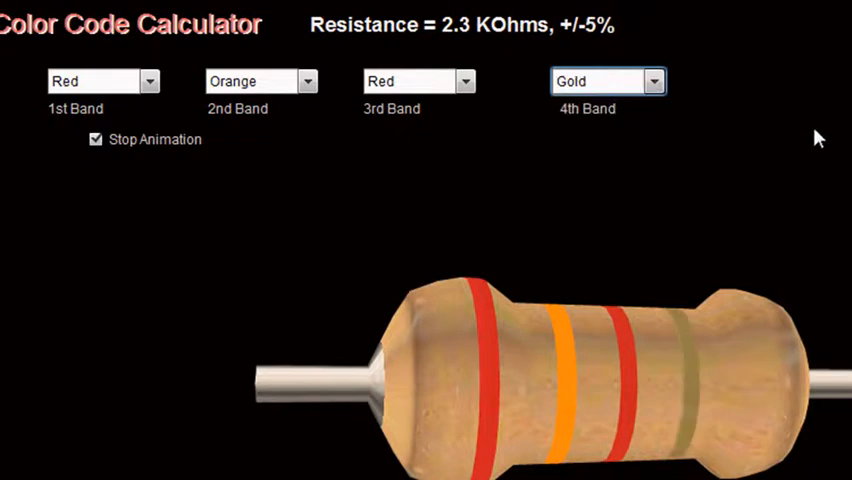